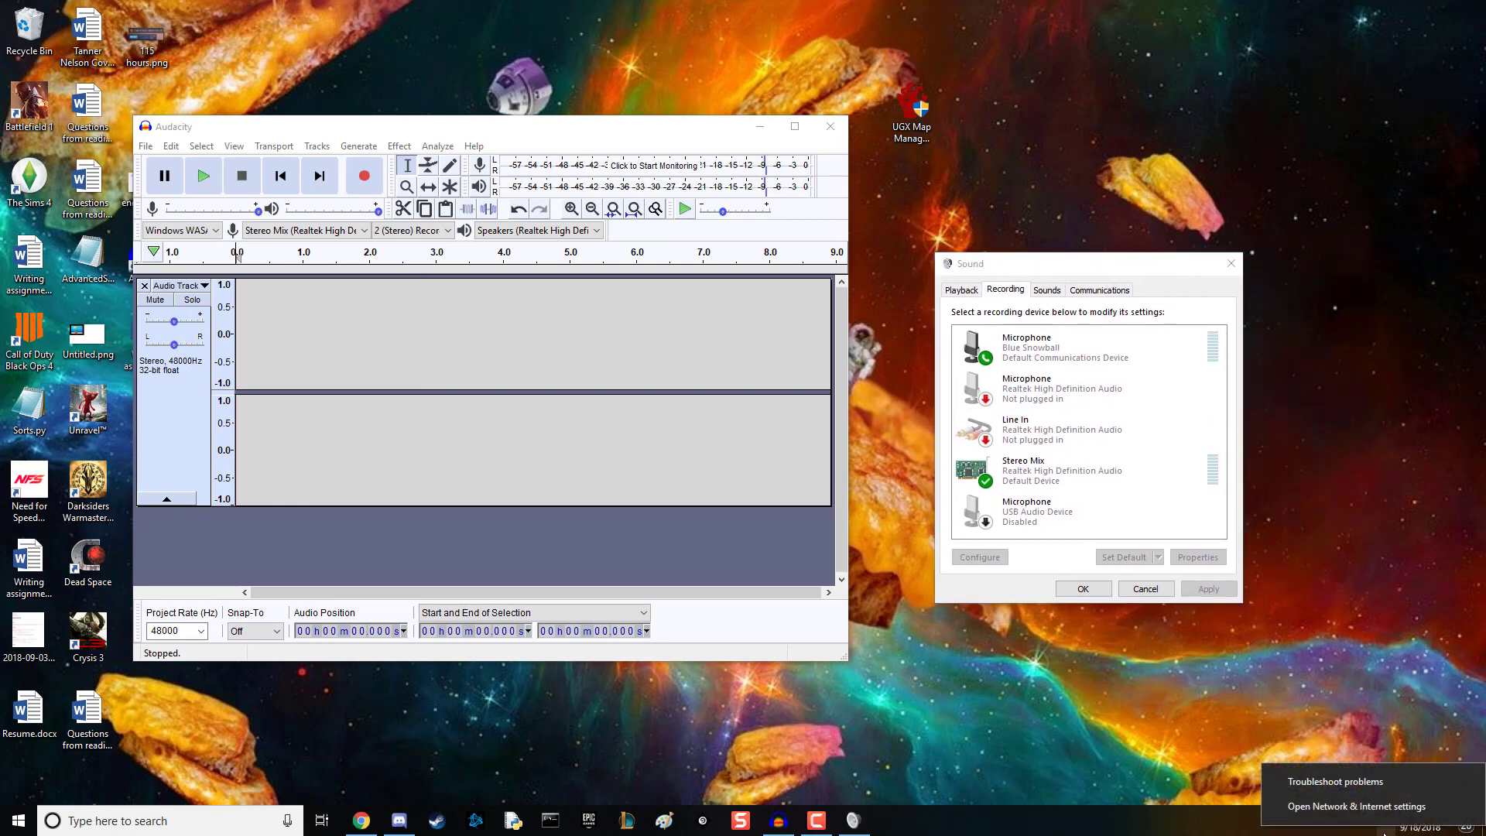
# Step: Right-click the Stereo Mix recording device to show its actions
pyautogui.rightClick(1042, 470)
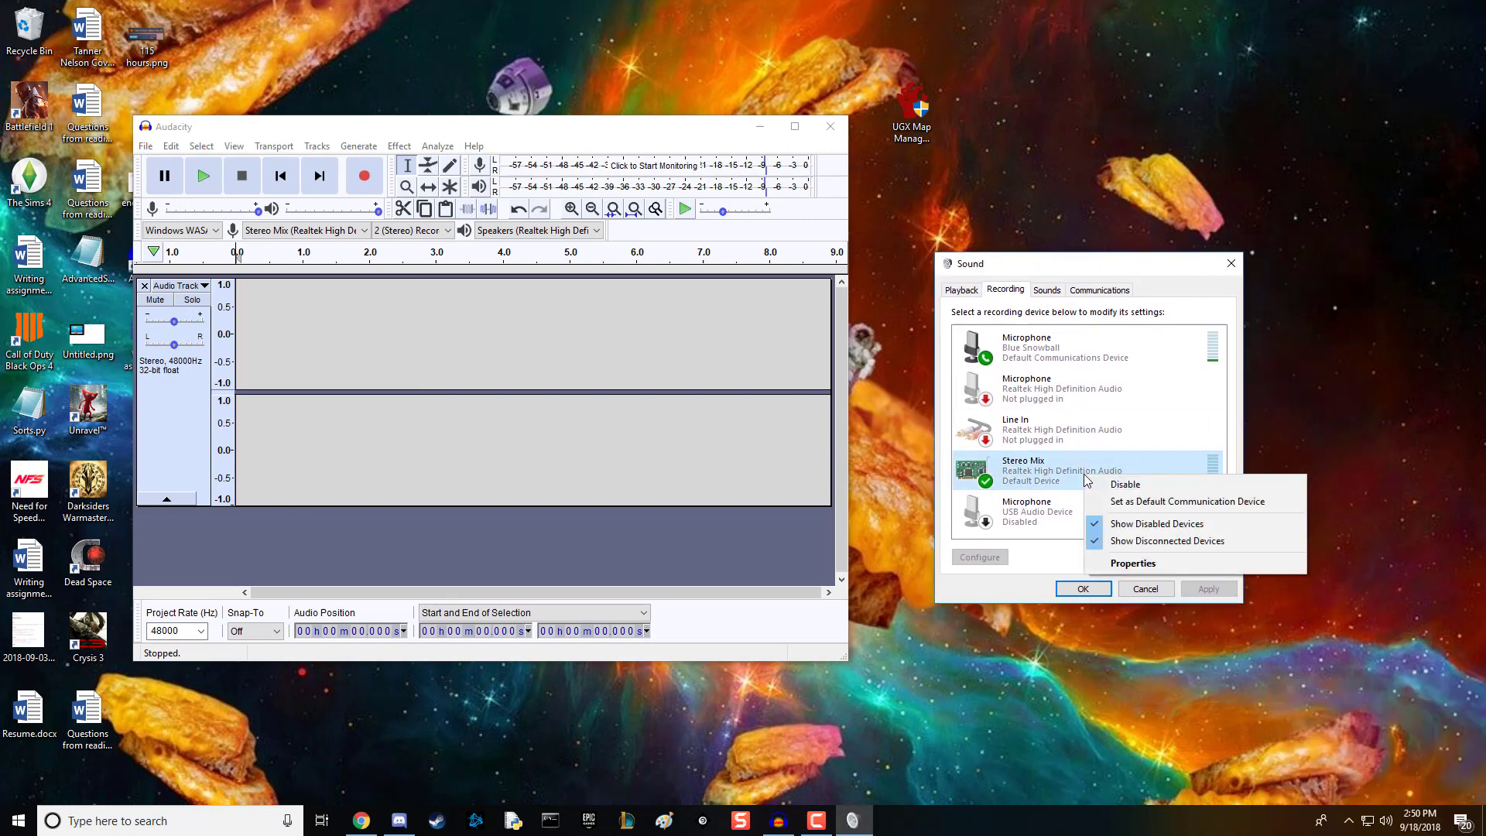
pyautogui.moveTo(1040, 476)
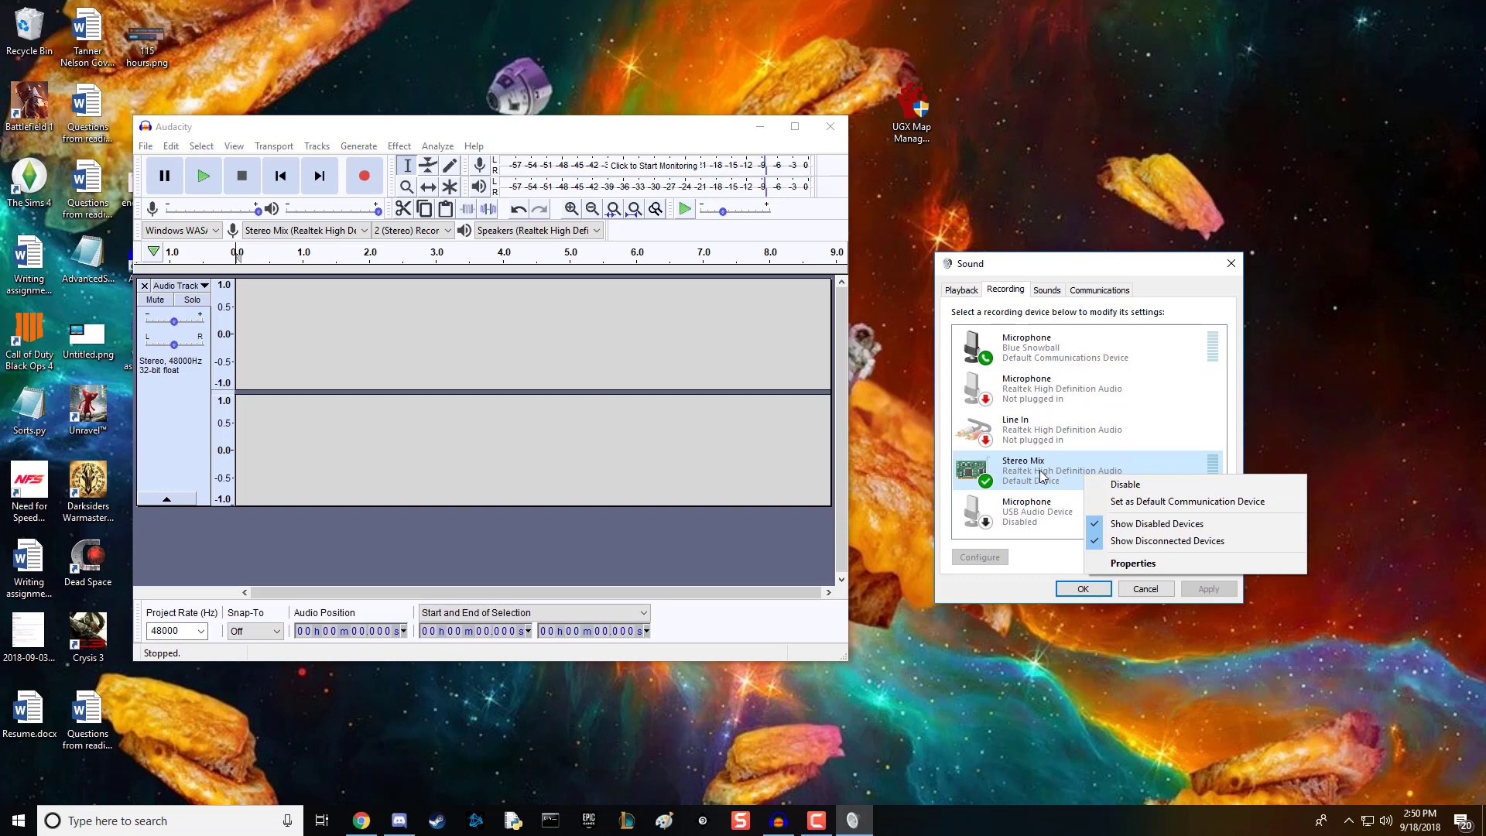
pyautogui.moveTo(1045, 478)
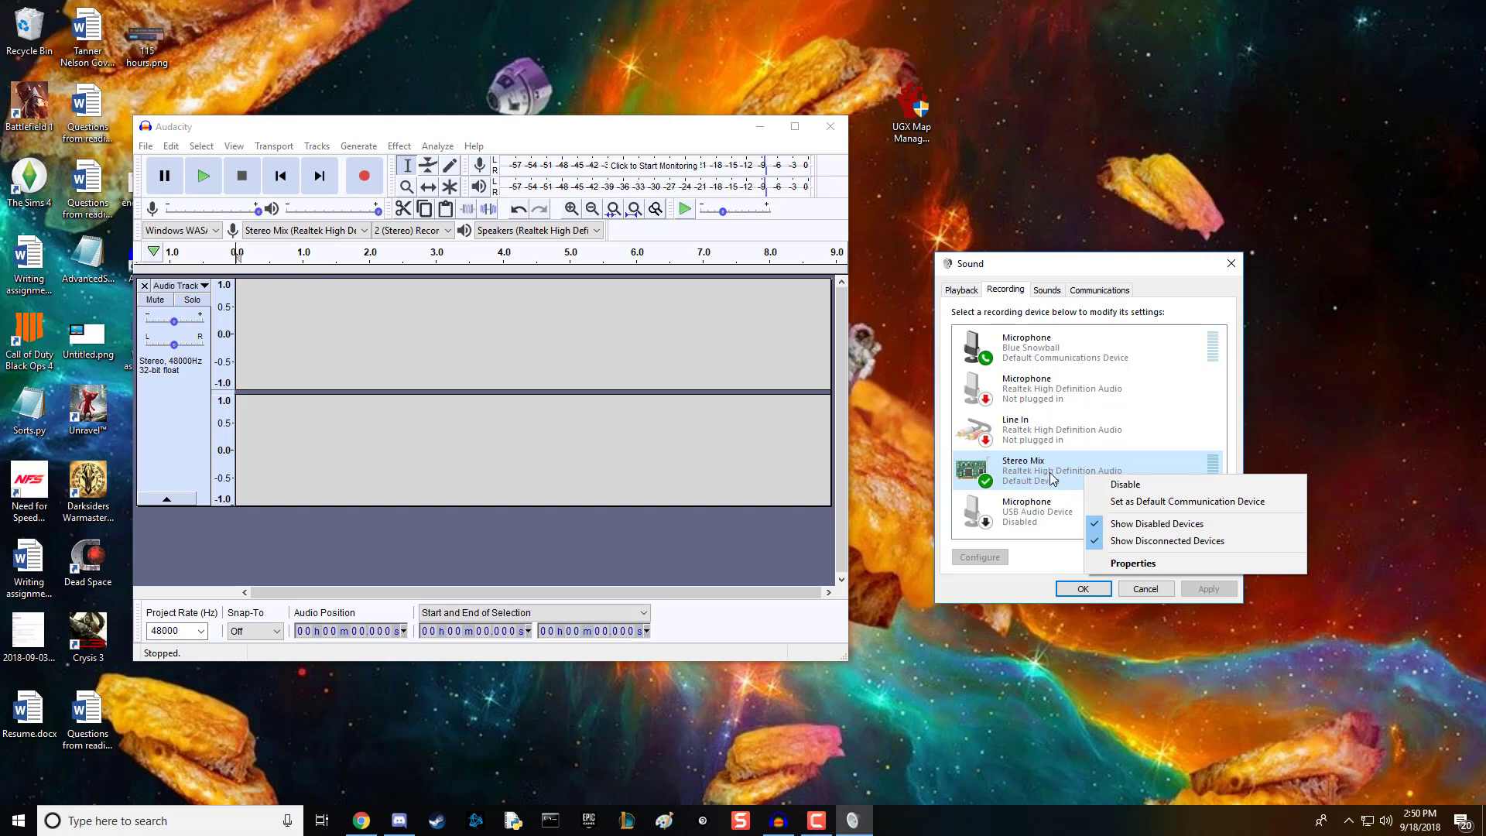
pyautogui.moveTo(1164, 523)
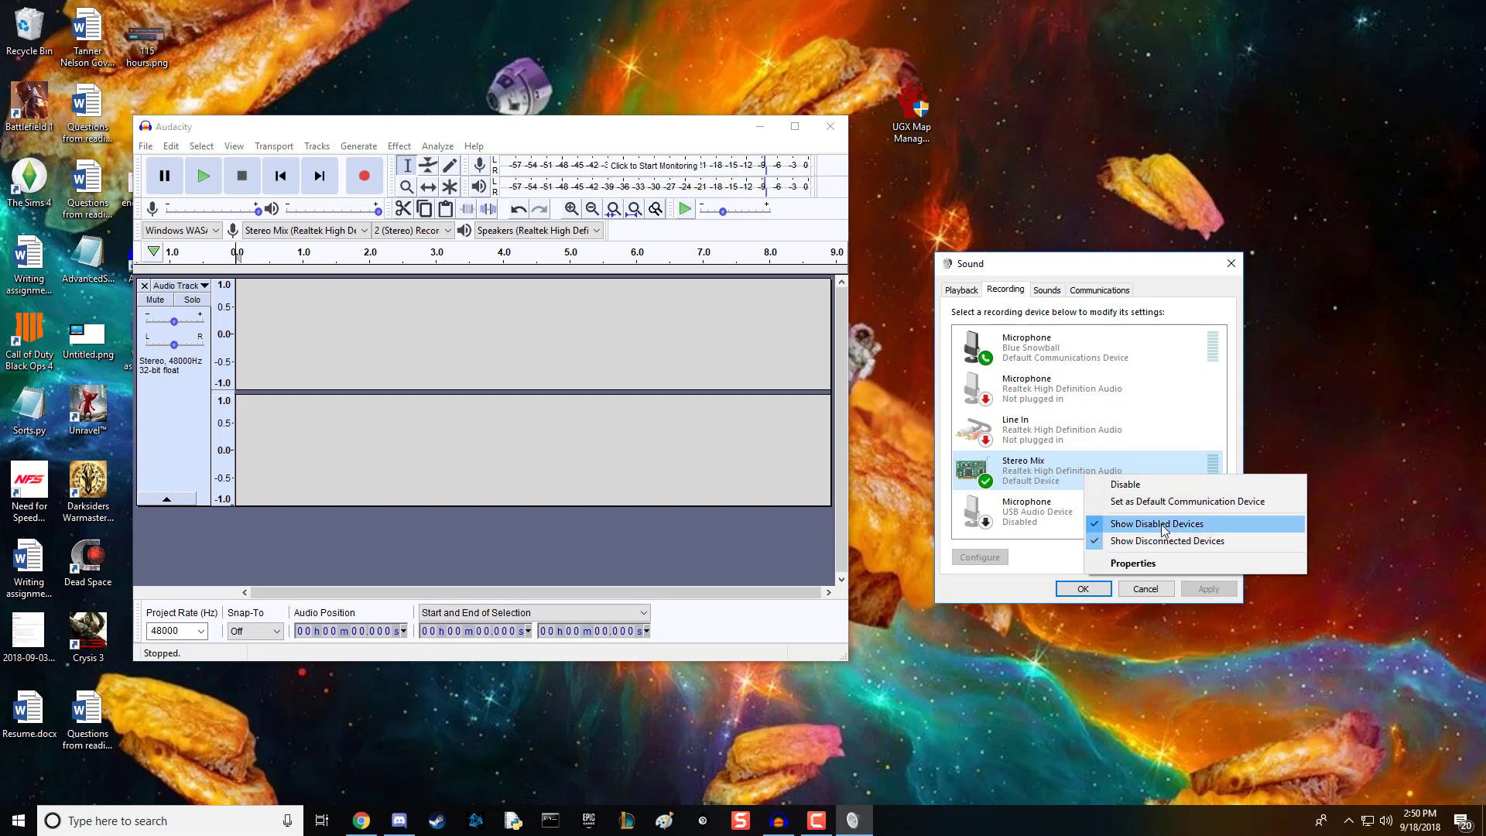
pyautogui.moveTo(1054, 476)
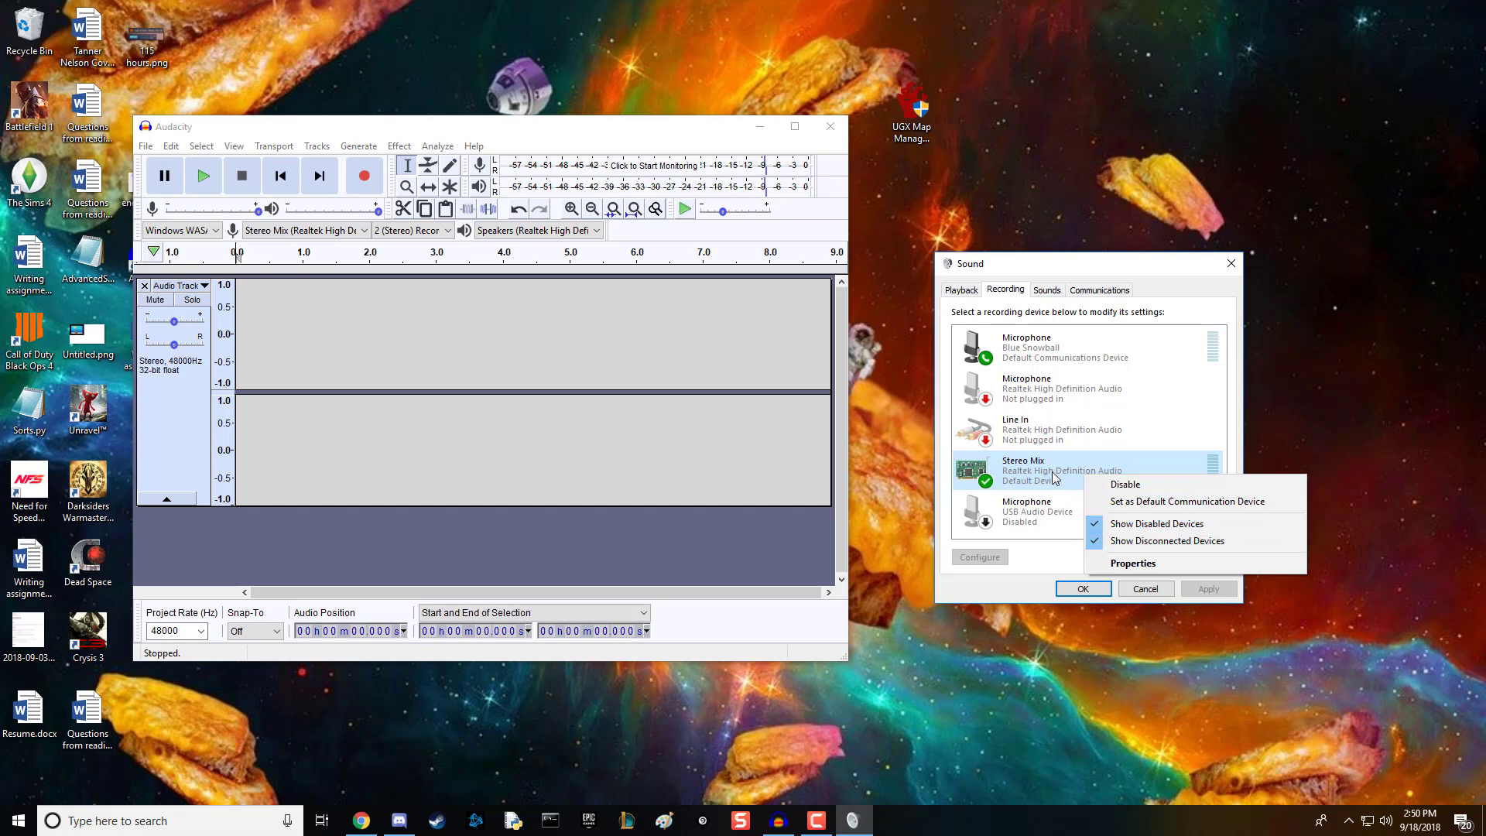
# Step: Open the Blue Snowball microphone's Listen properties, toggle 'Listen to this device', and check its playback device
pyautogui.rightClick(1025, 345)
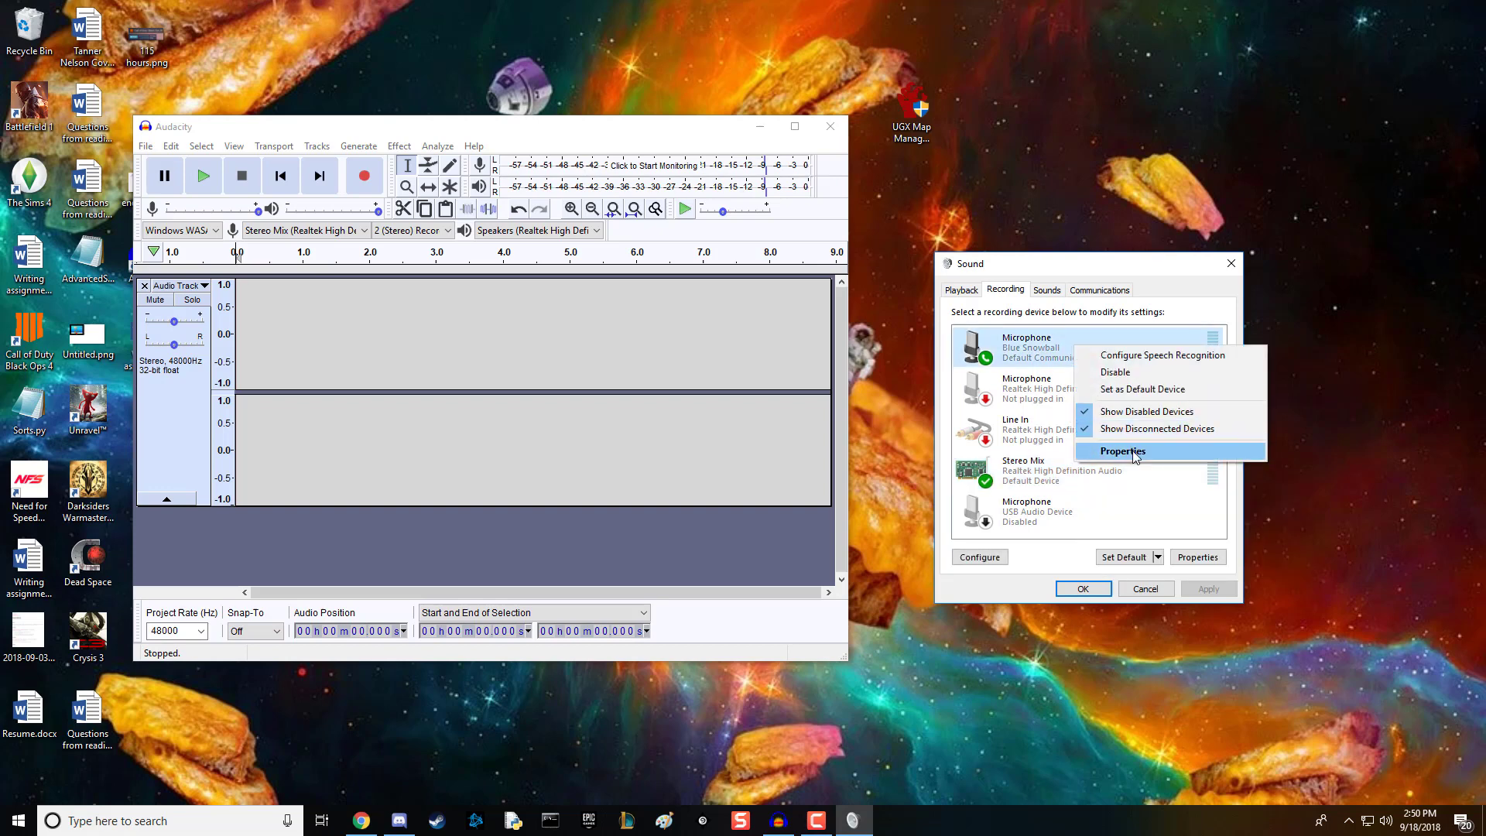
pyautogui.click(1121, 451)
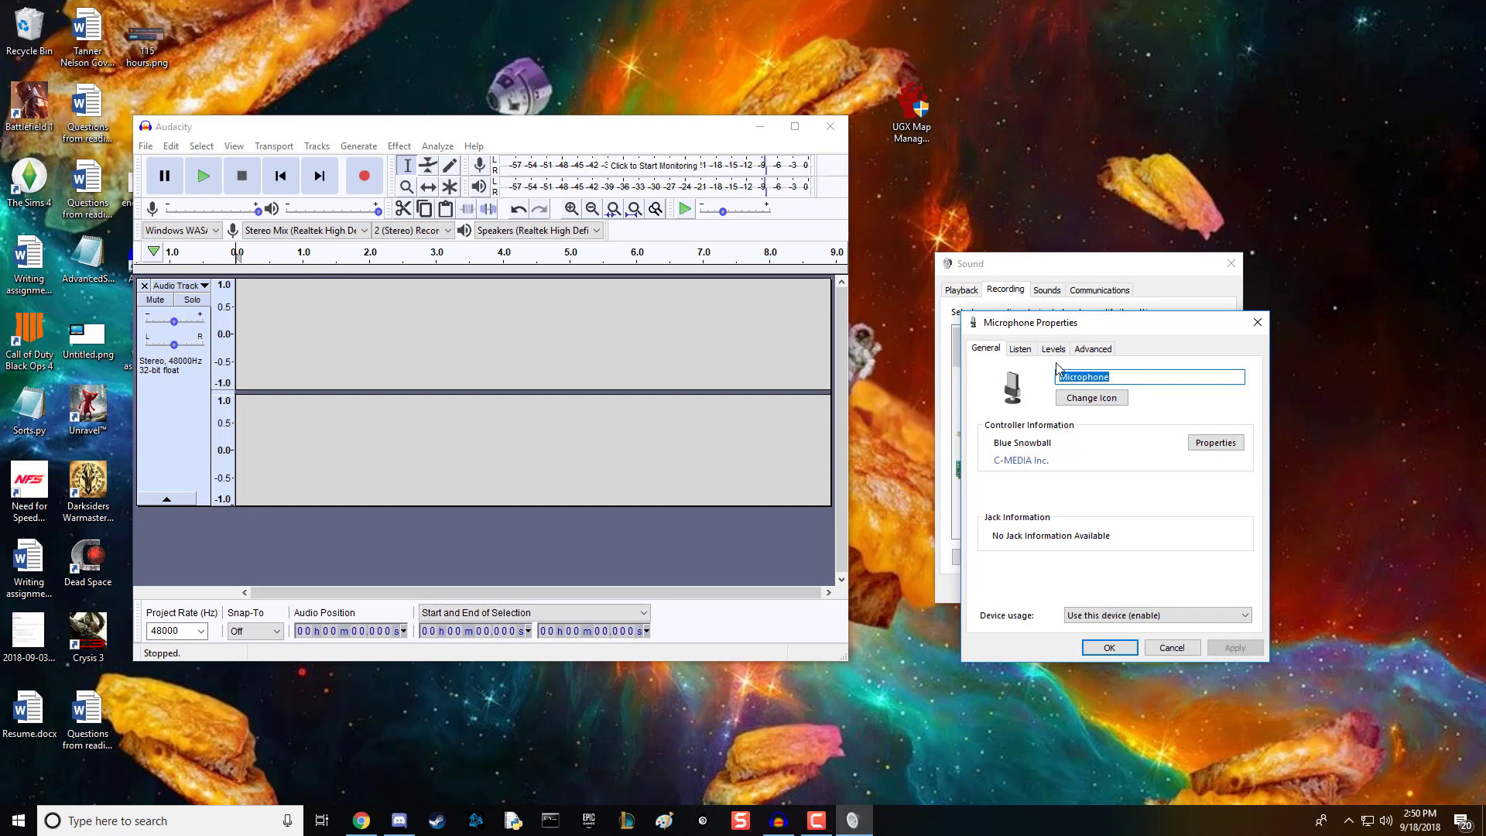
pyautogui.click(1020, 348)
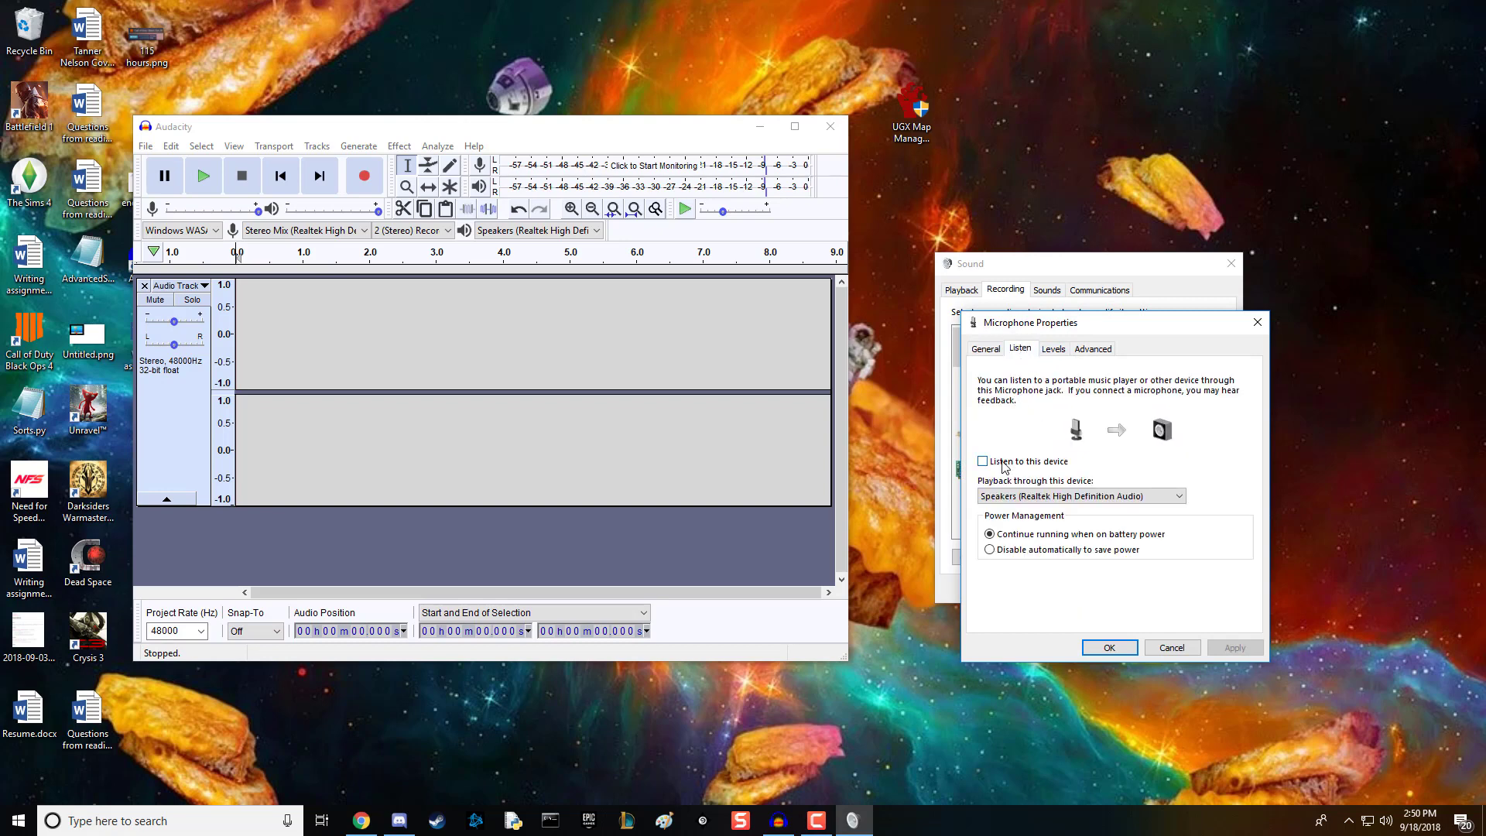
pyautogui.click(983, 462)
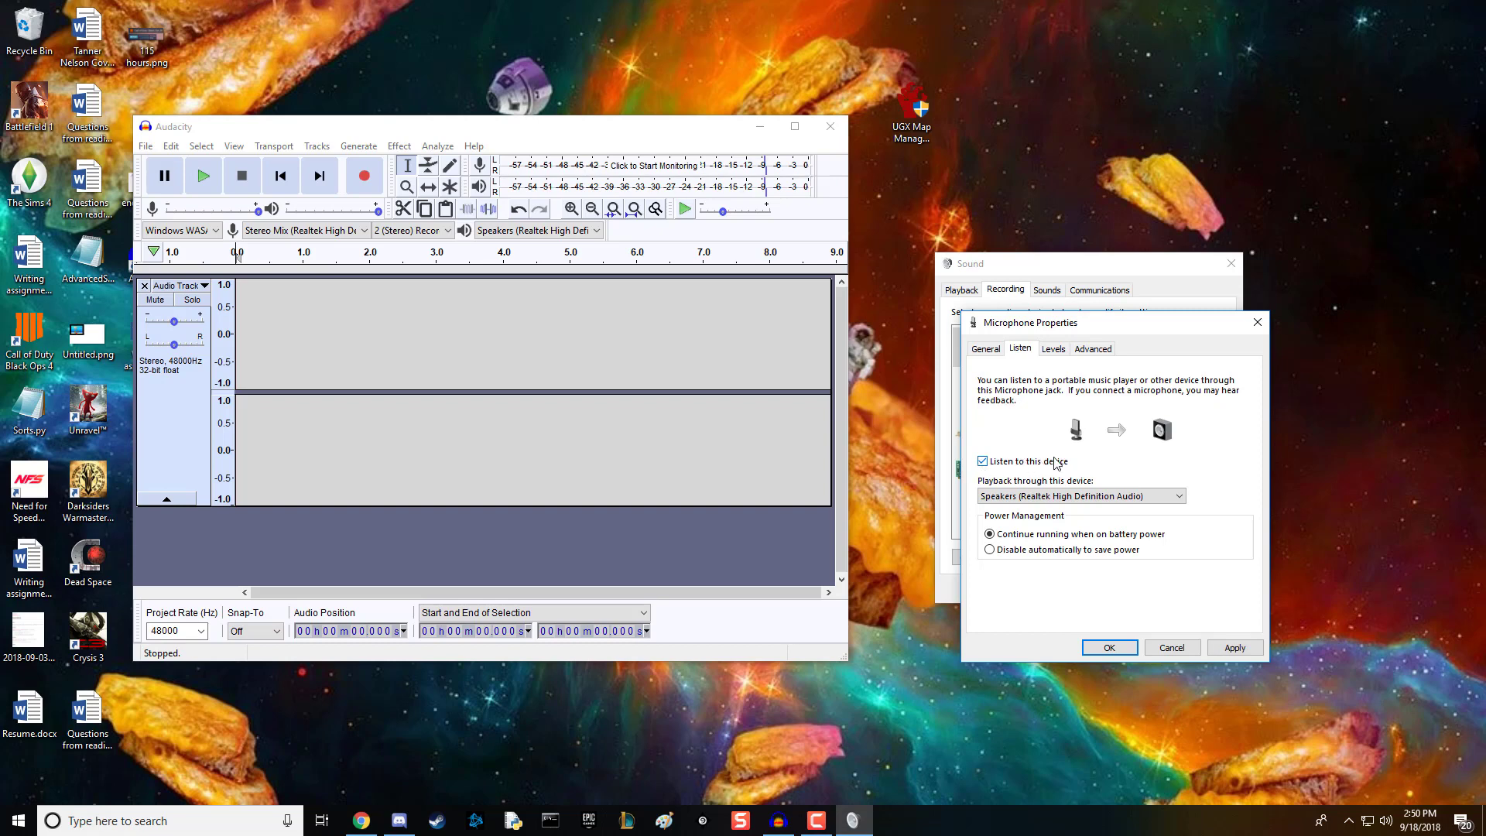
pyautogui.moveTo(1021, 473)
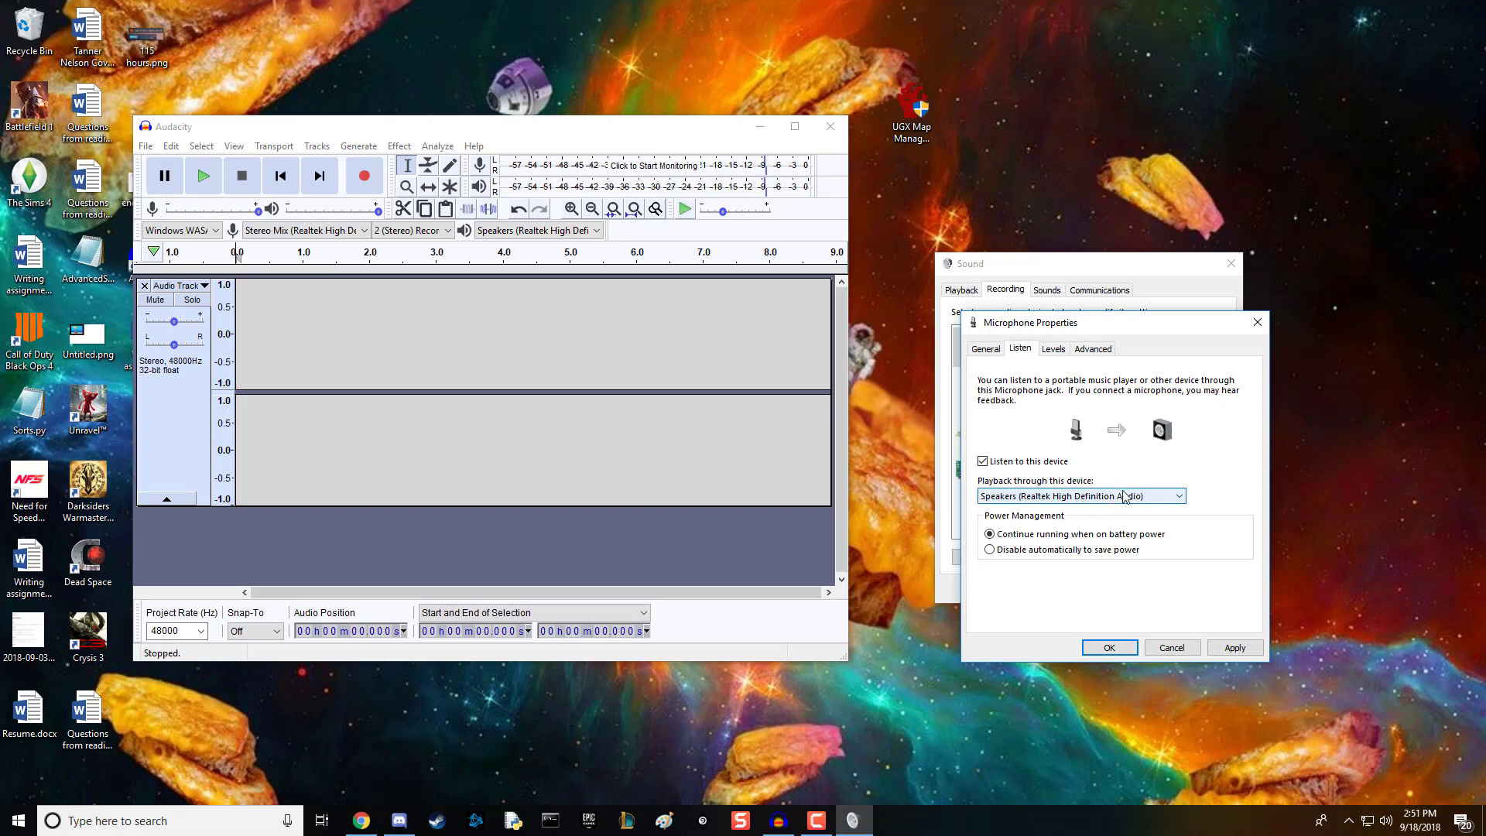
pyautogui.click(1092, 347)
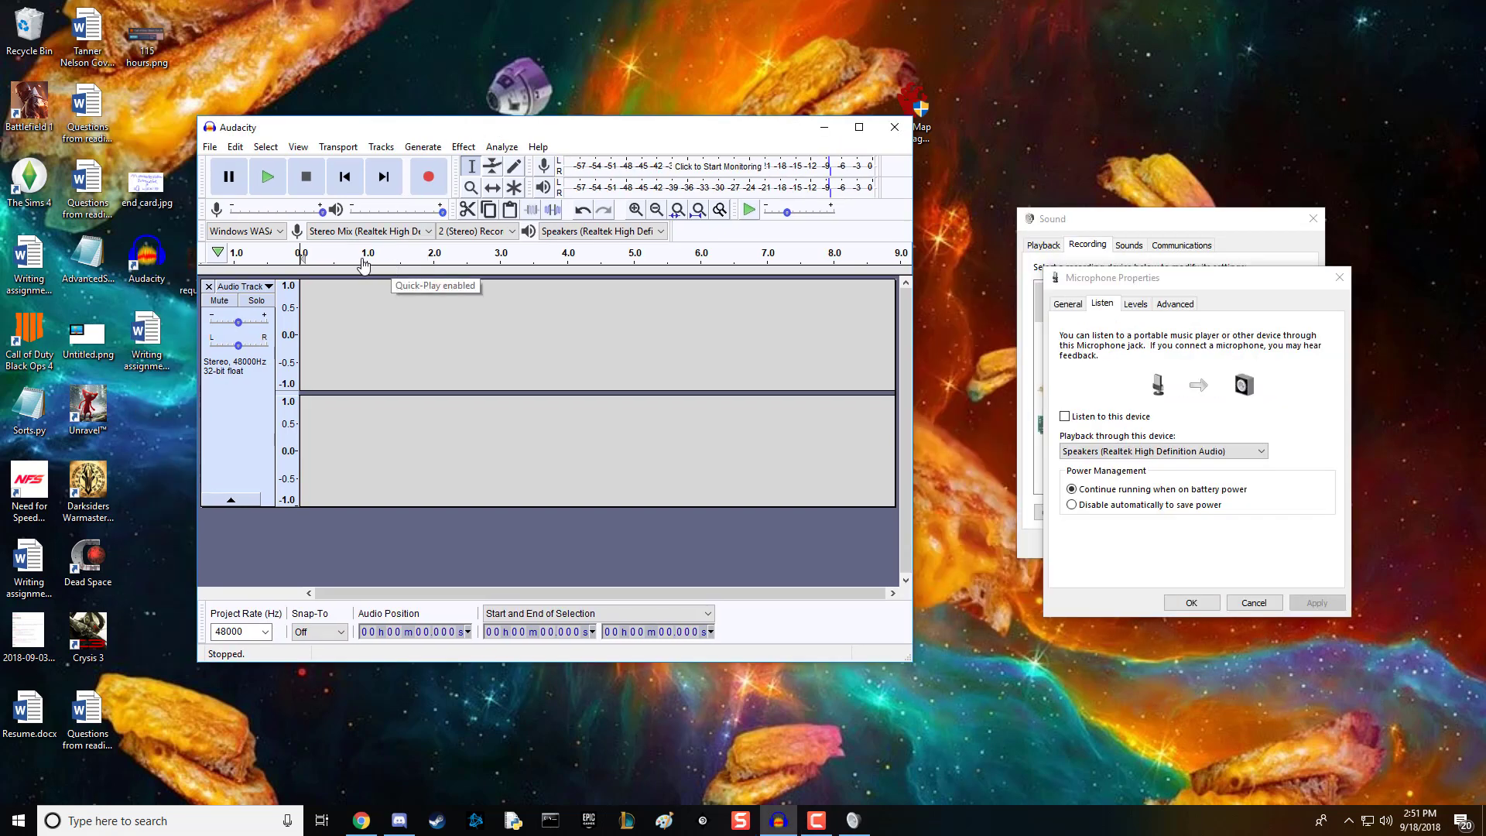
pyautogui.click(245, 230)
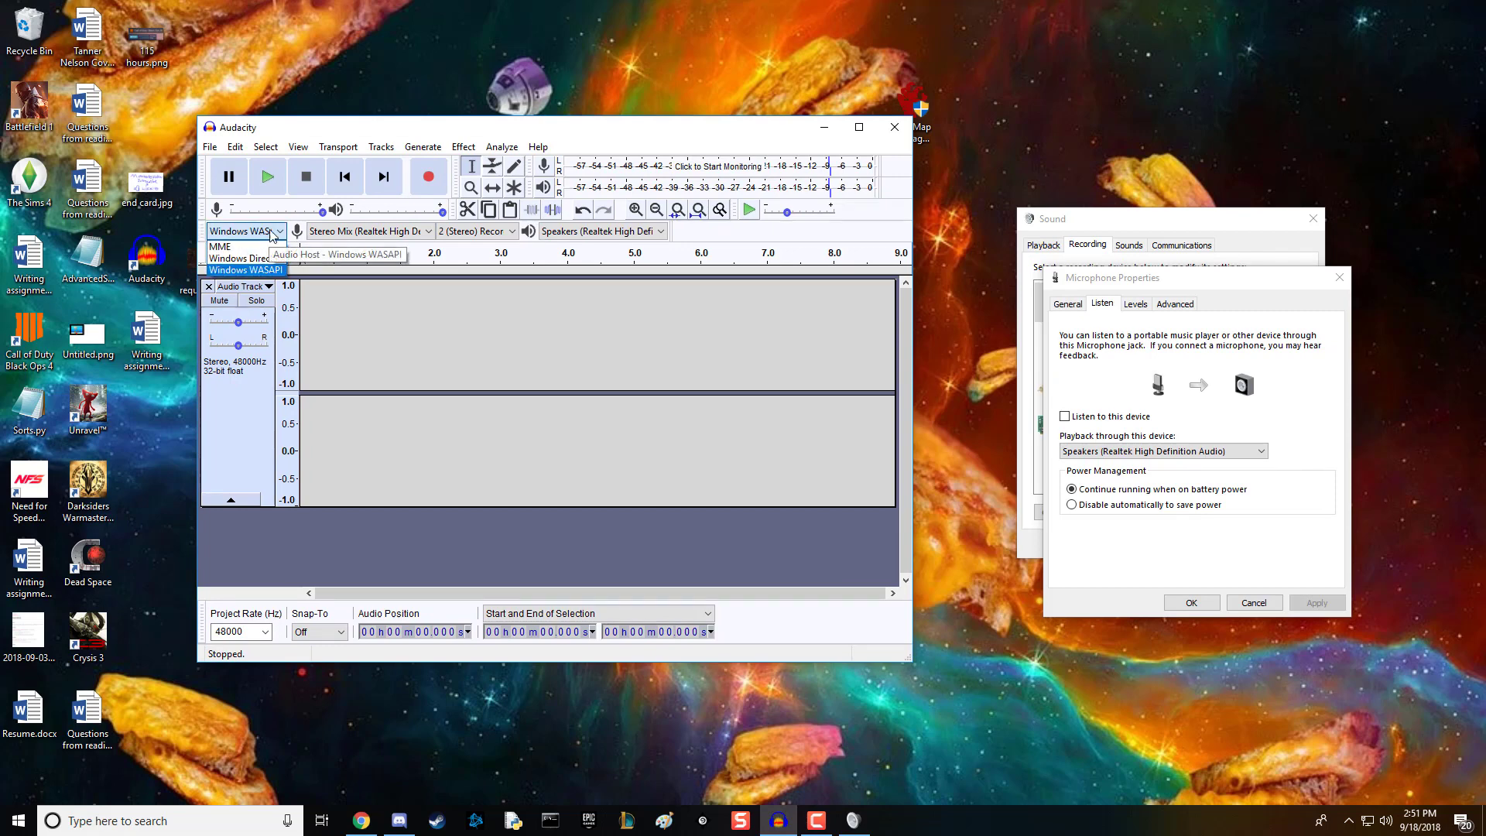
pyautogui.moveTo(244, 282)
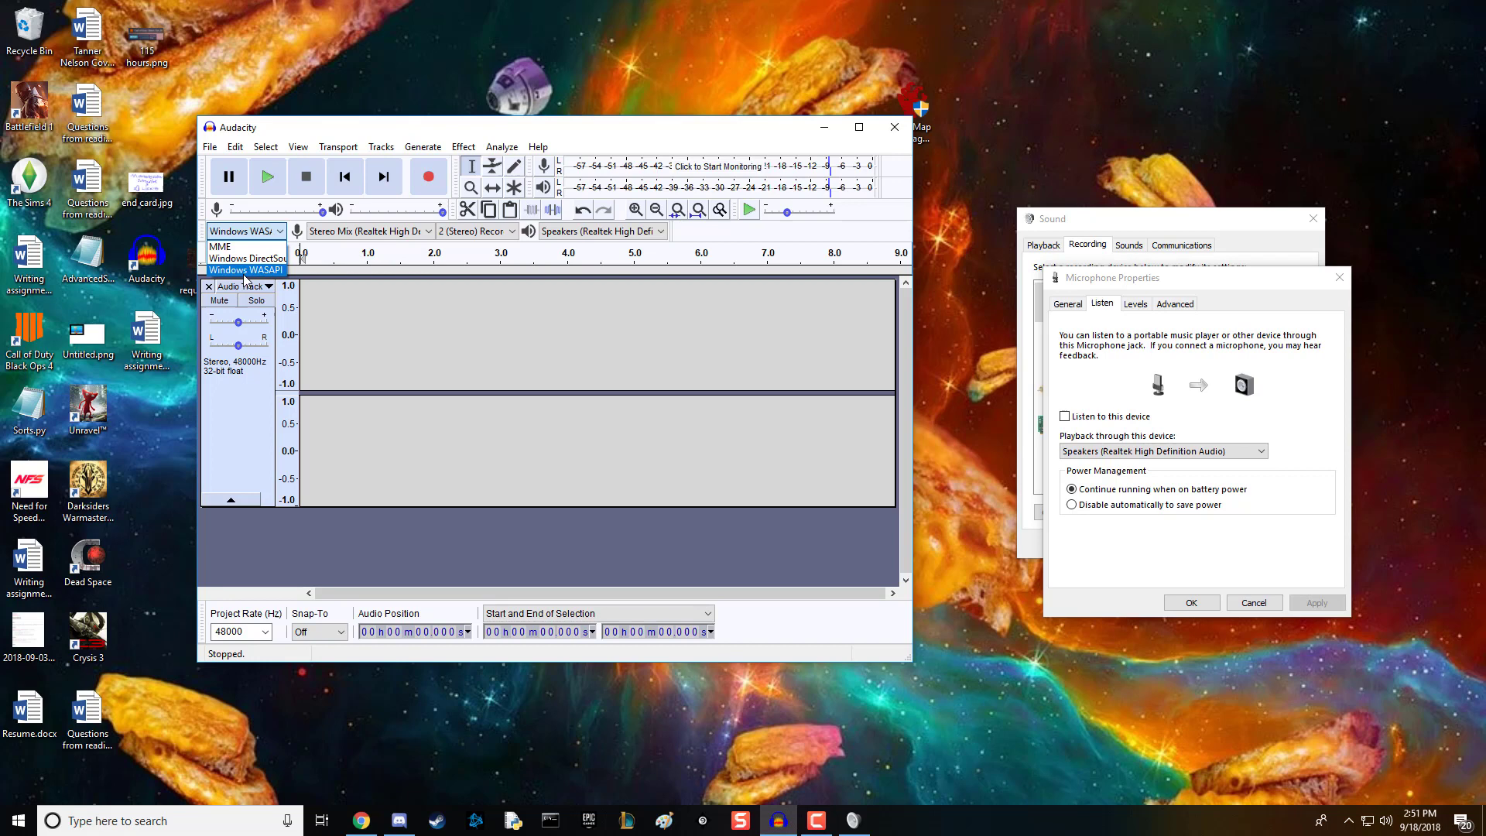
pyautogui.click(368, 230)
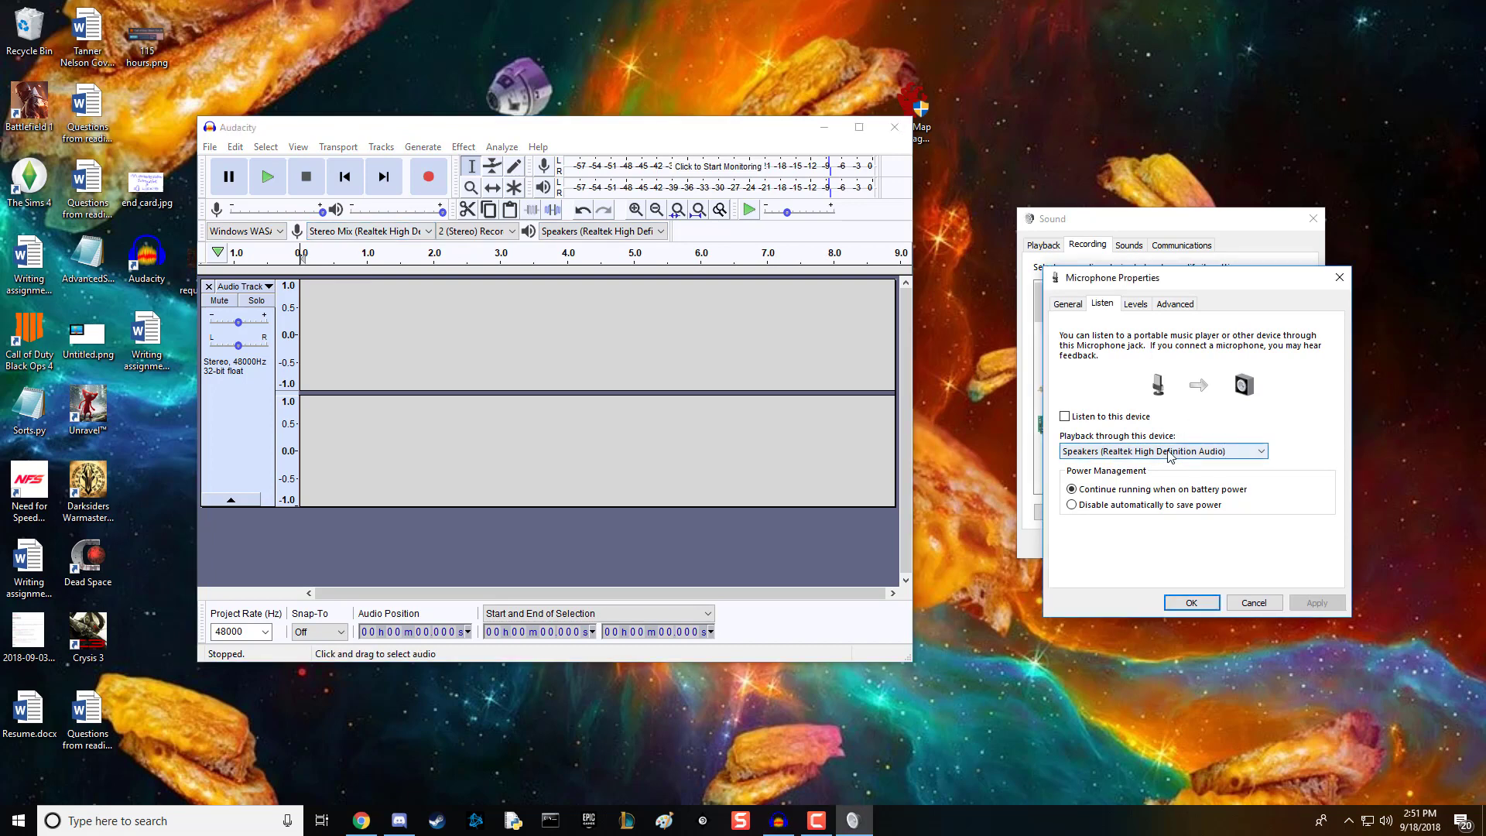
pyautogui.click(477, 231)
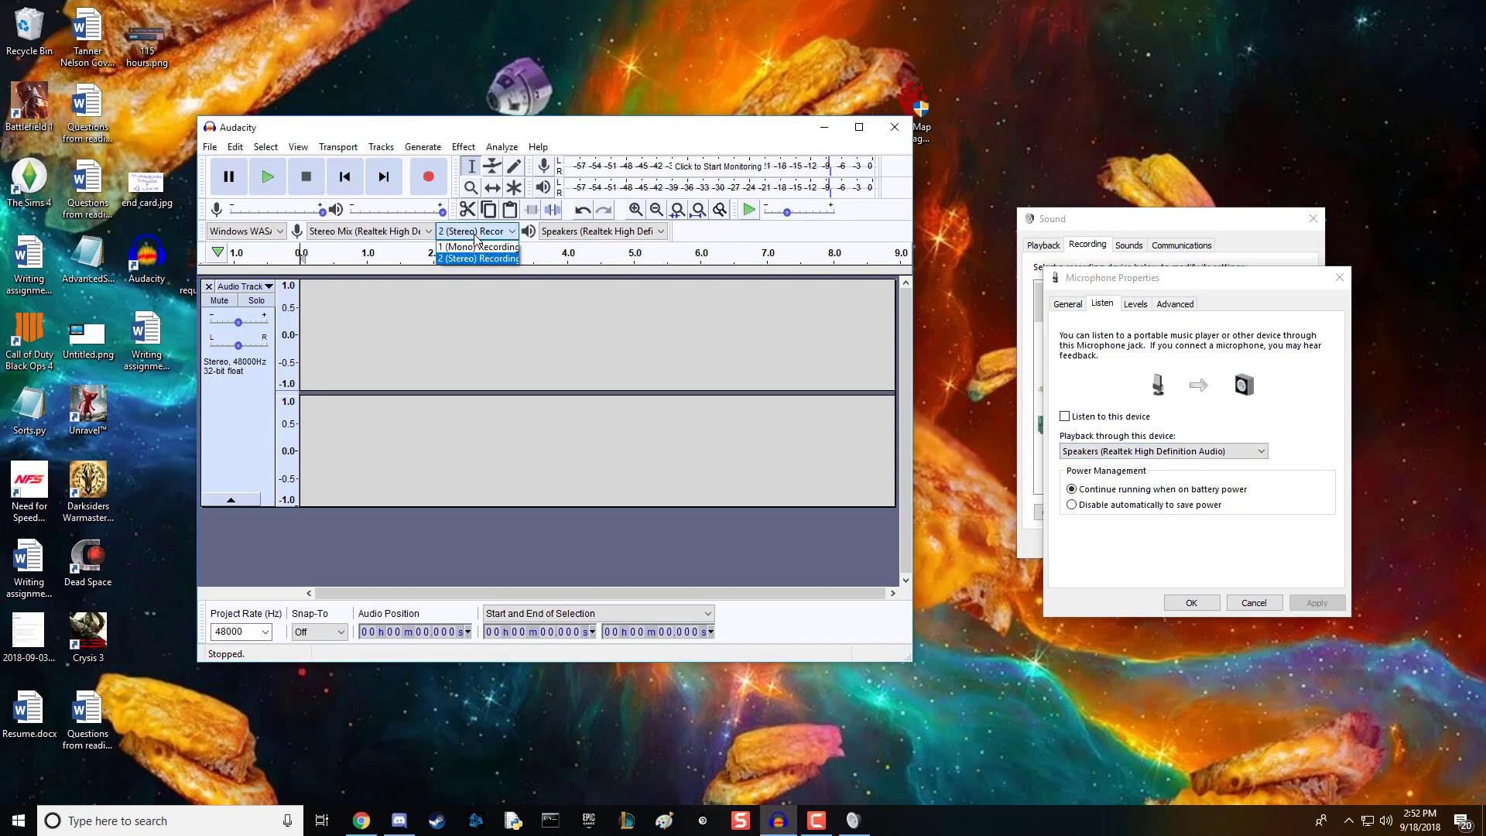
pyautogui.click(478, 247)
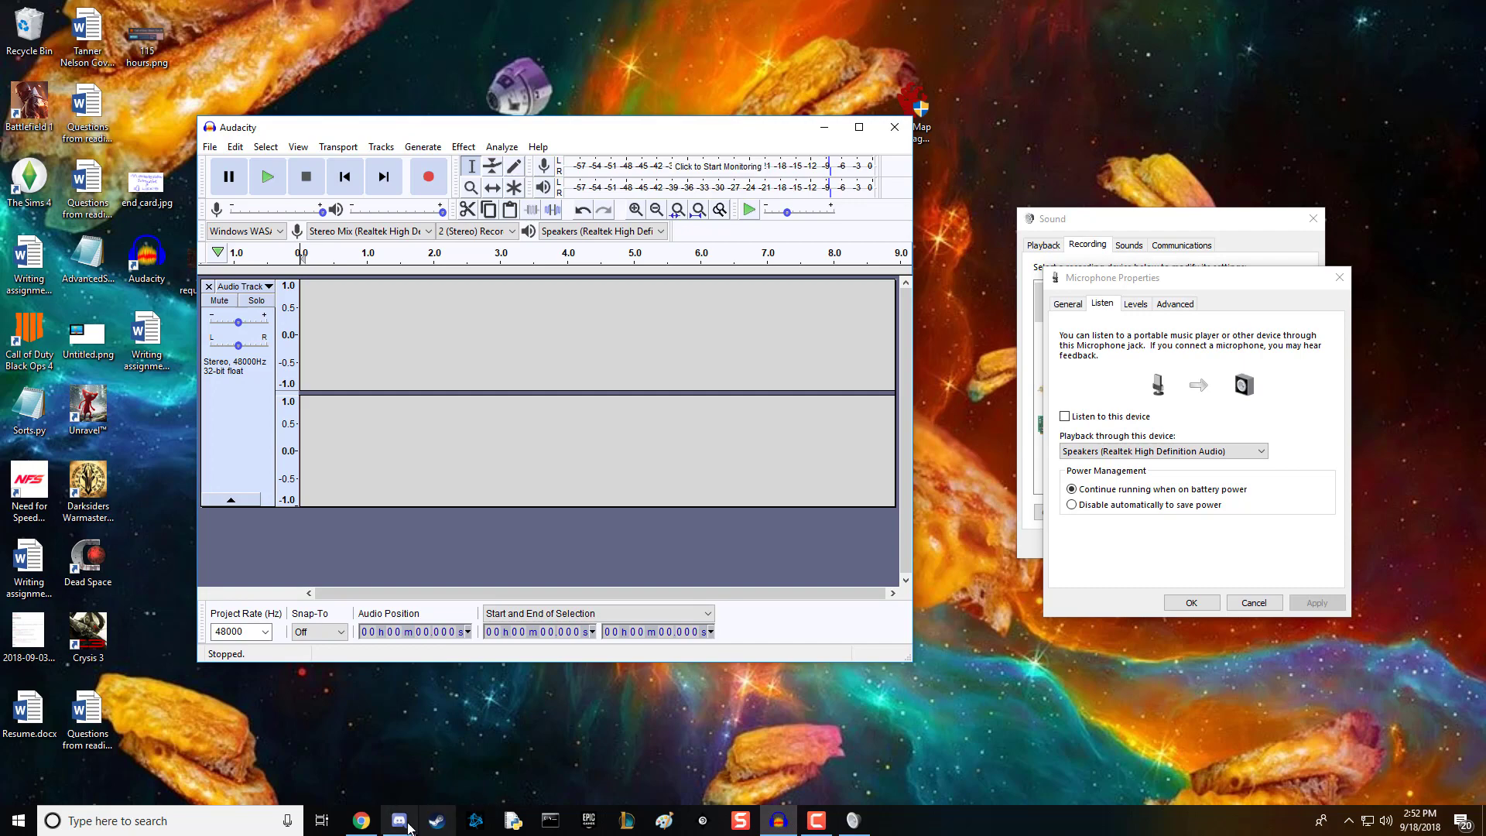
# Step: Switch to Discord, then open the Blue Snowball microphone's properties
pyautogui.click(398, 820)
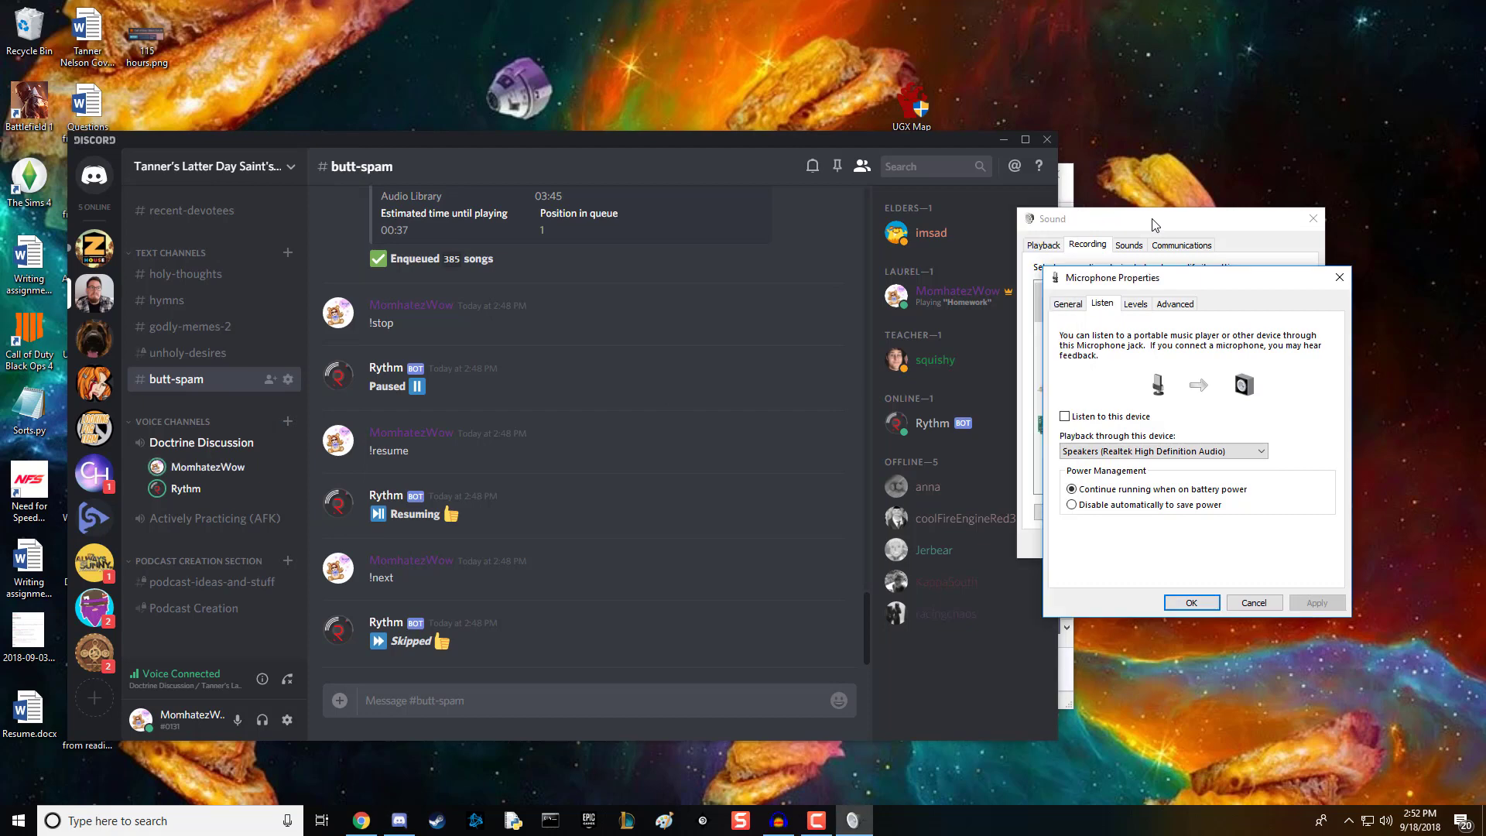
pyautogui.moveTo(1191, 602)
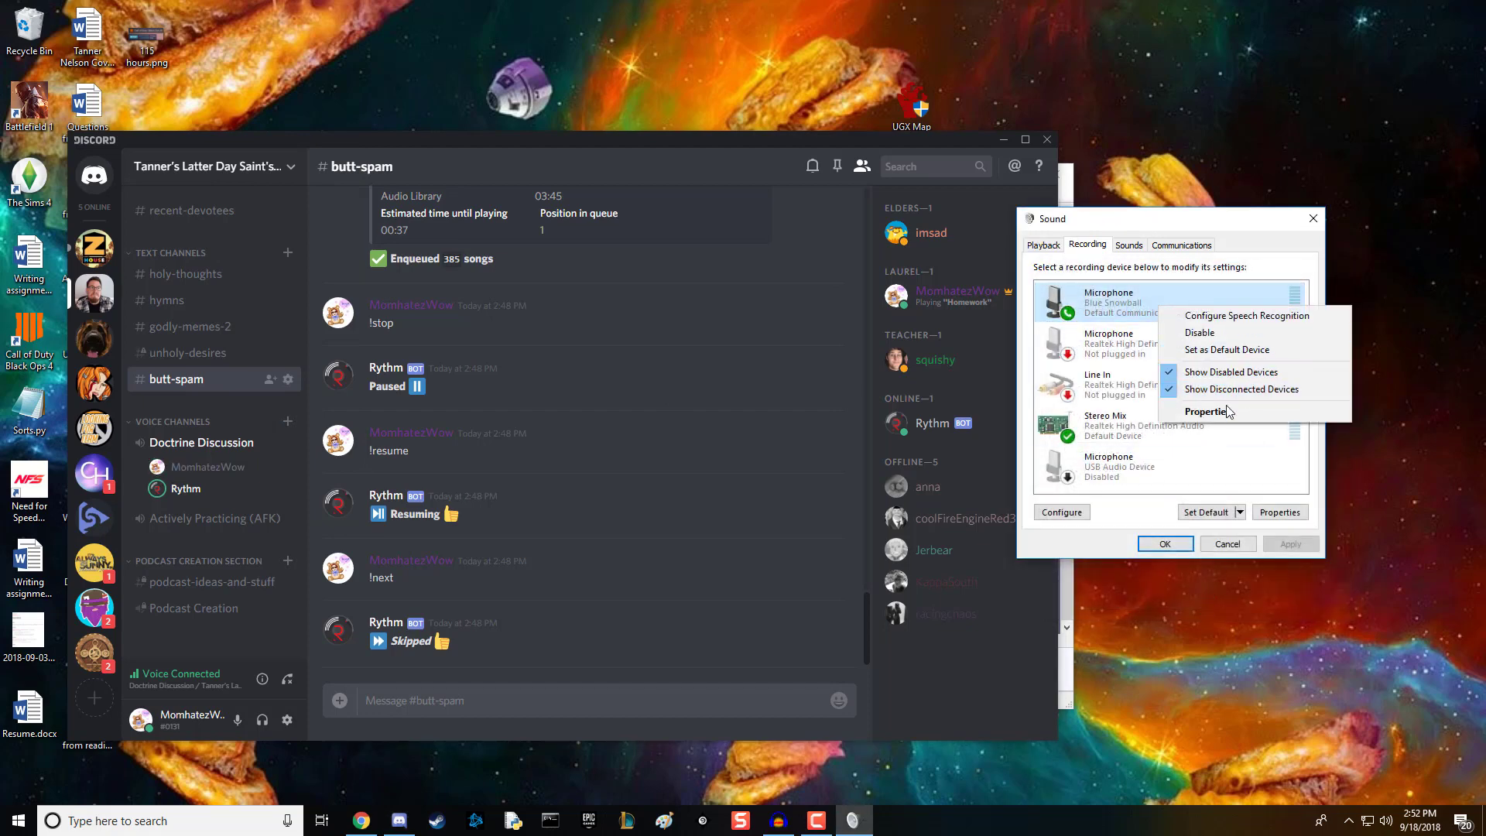
pyautogui.click(1207, 410)
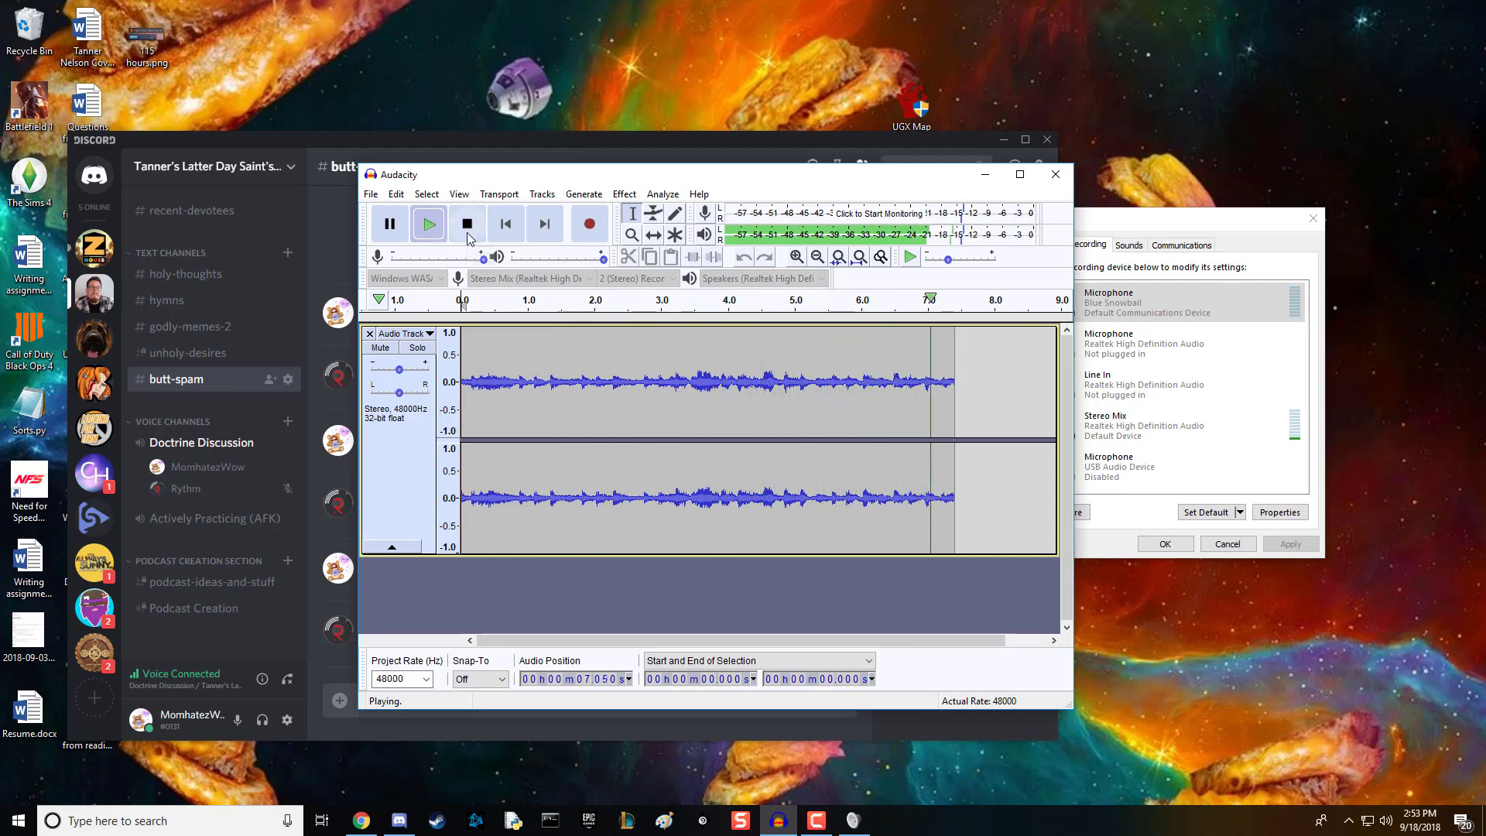
# Step: Stop playback of the seven-second Audacity recording
pyautogui.click(465, 224)
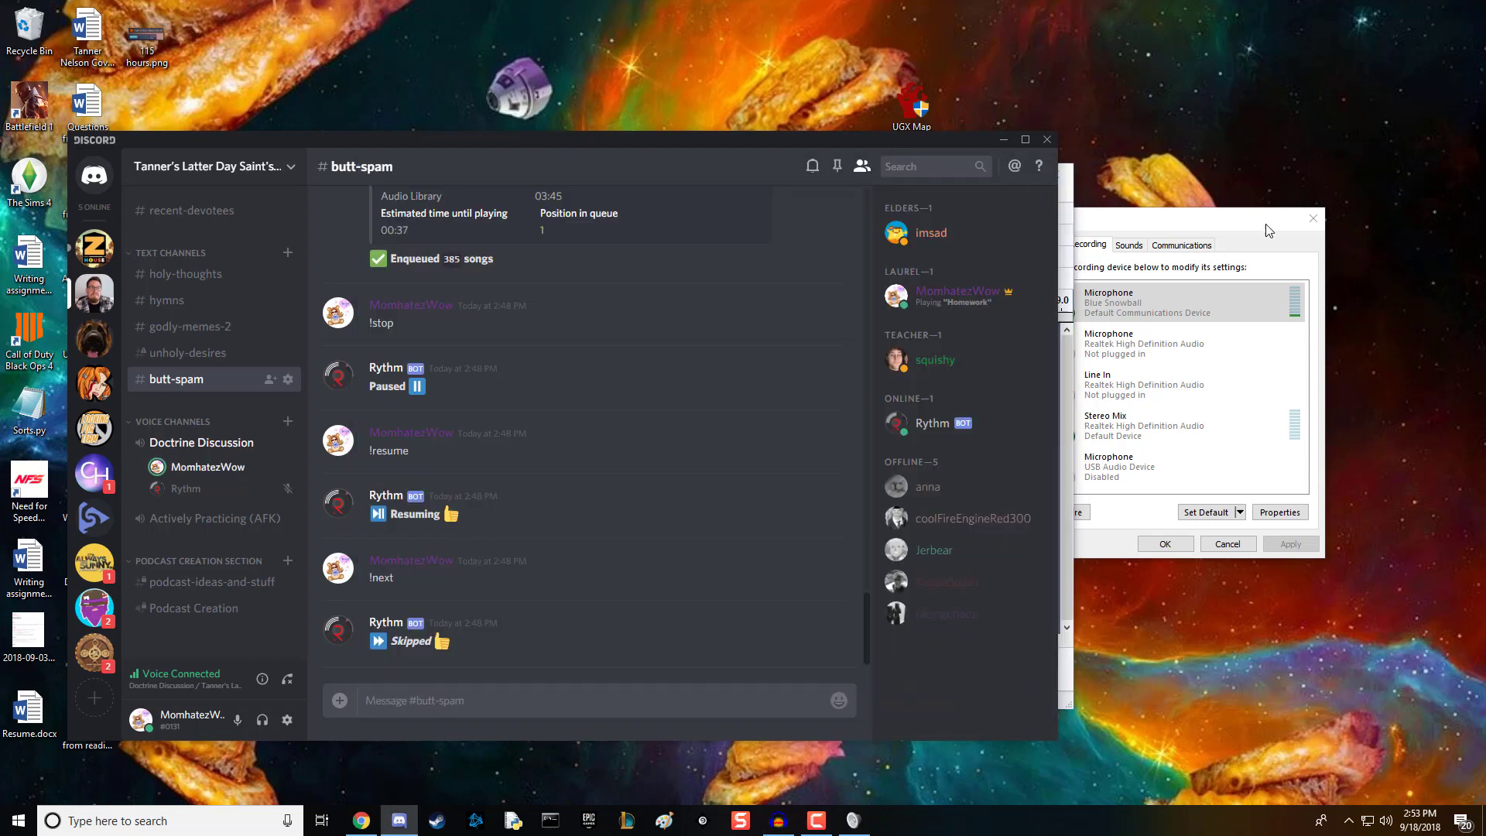
pyautogui.moveTo(1241, 225)
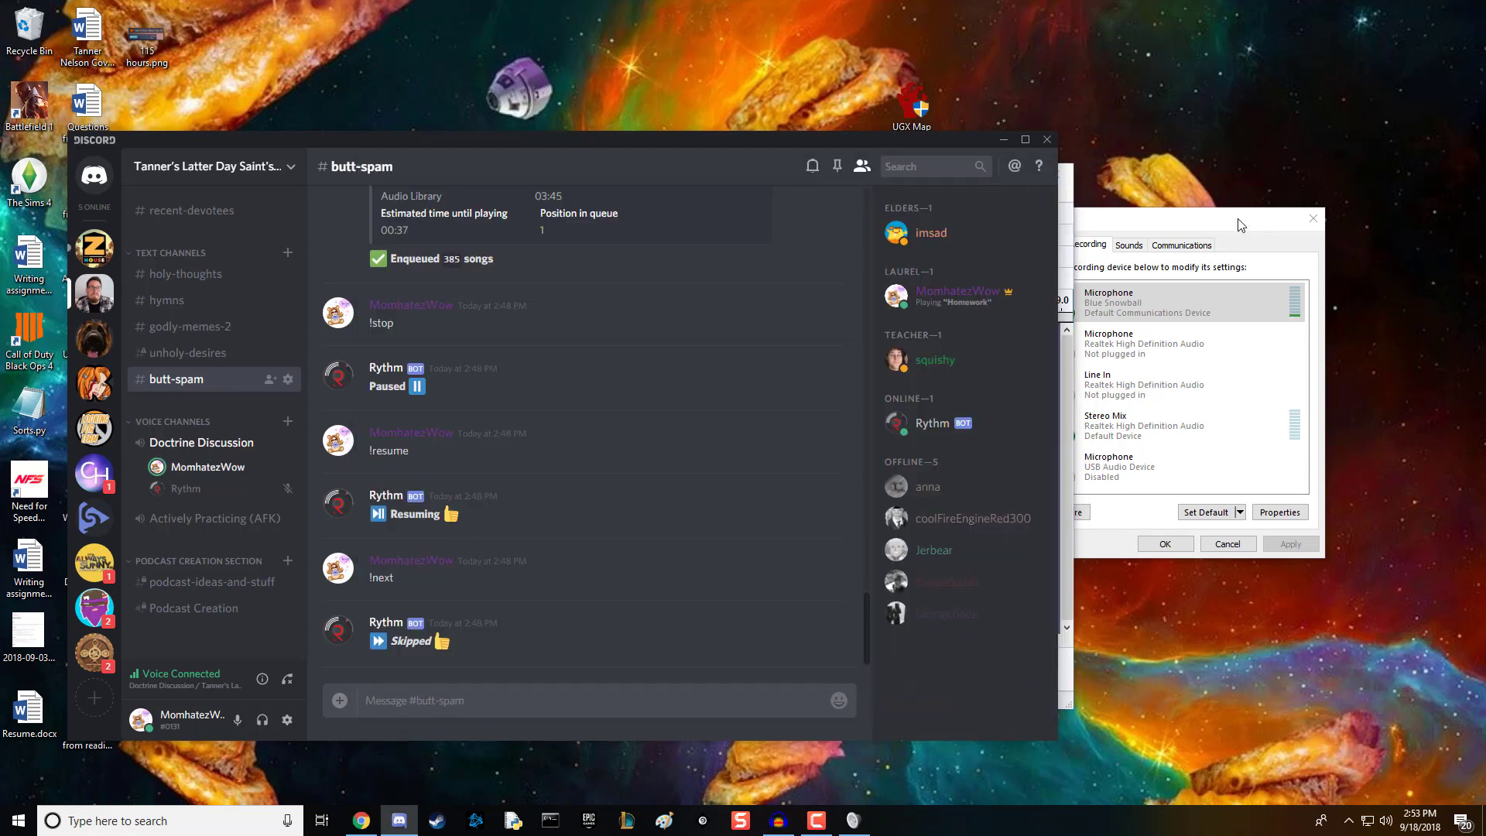